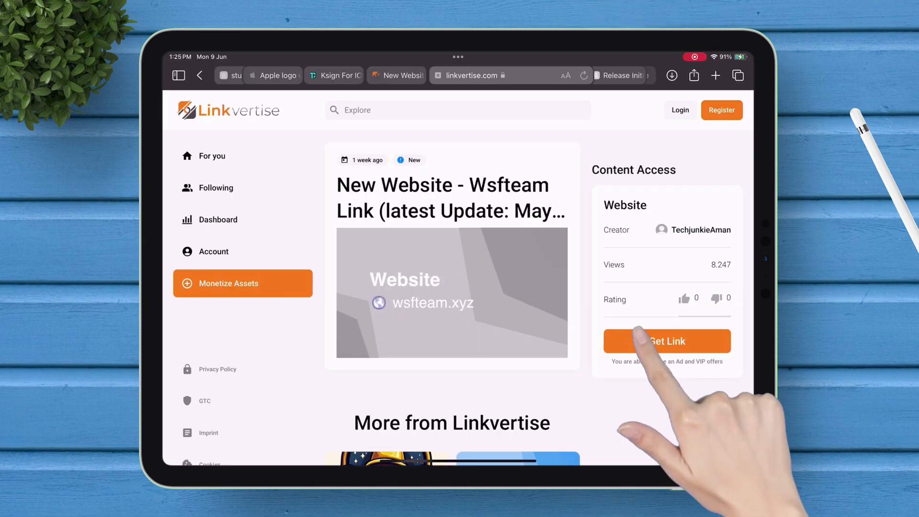
Tap Get Link on Linkvertise to reach wsfteam.xyz's configuration profile prompt.
{"action": "left_click", "coordinate": [666, 341]}
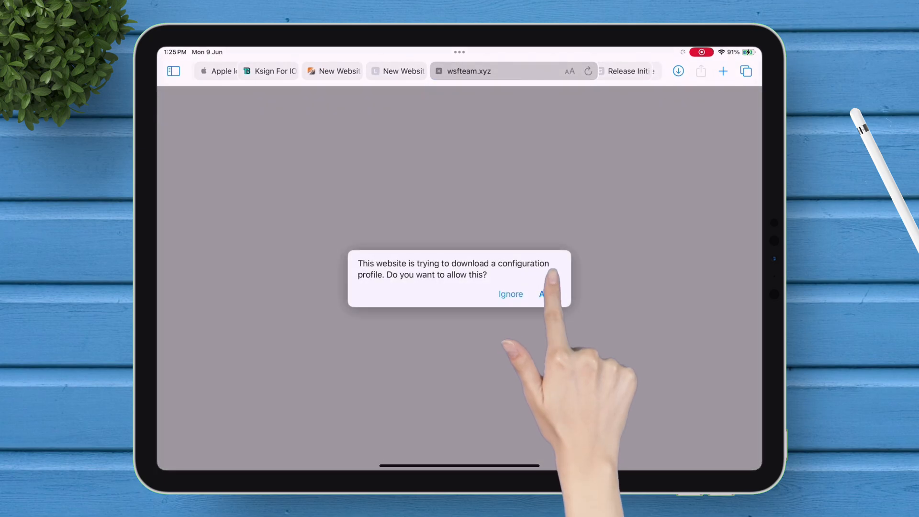
Allow the profile download and install the CFDNS Config Profile.
{"action": "left_click", "coordinate": [548, 294]}
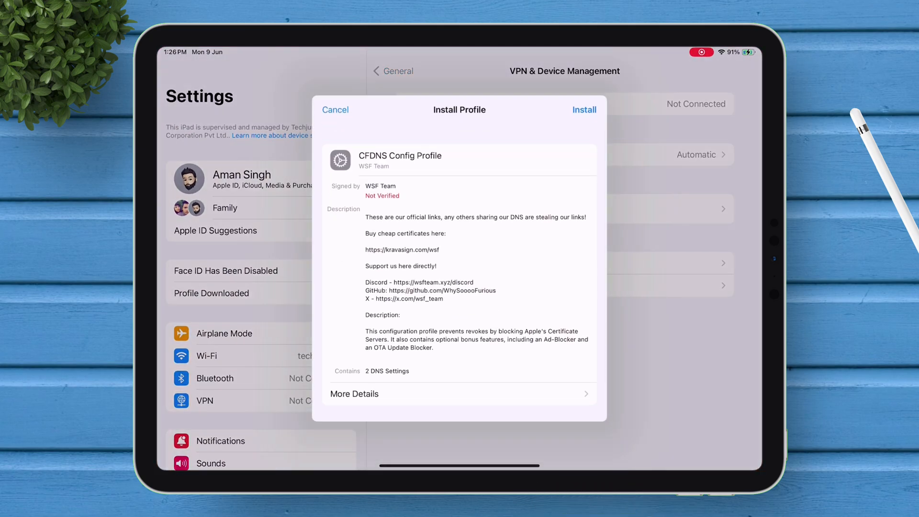
{"action": "left_click", "coordinate": [584, 109]}
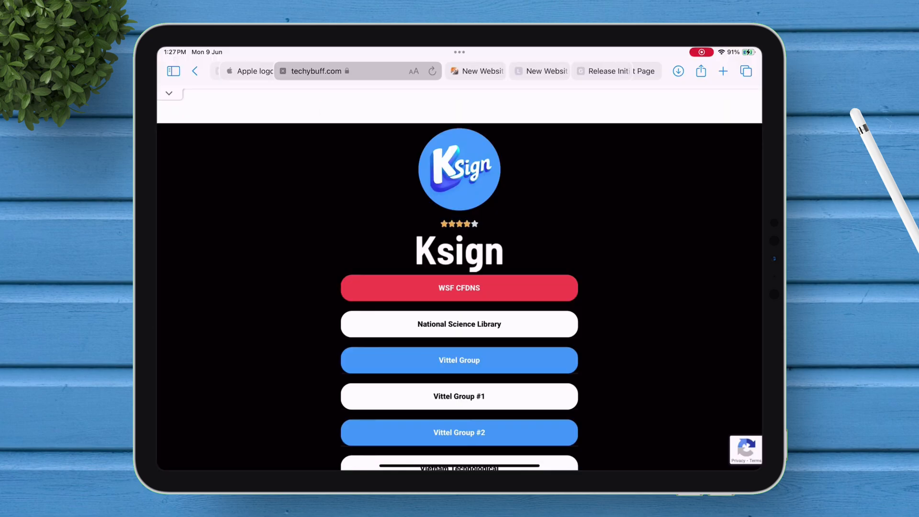
Scroll the techybuff KSign page to the Vietnam Technological install option.
{"action": "scroll", "scroll_direction": "down", "scroll_amount": 3}
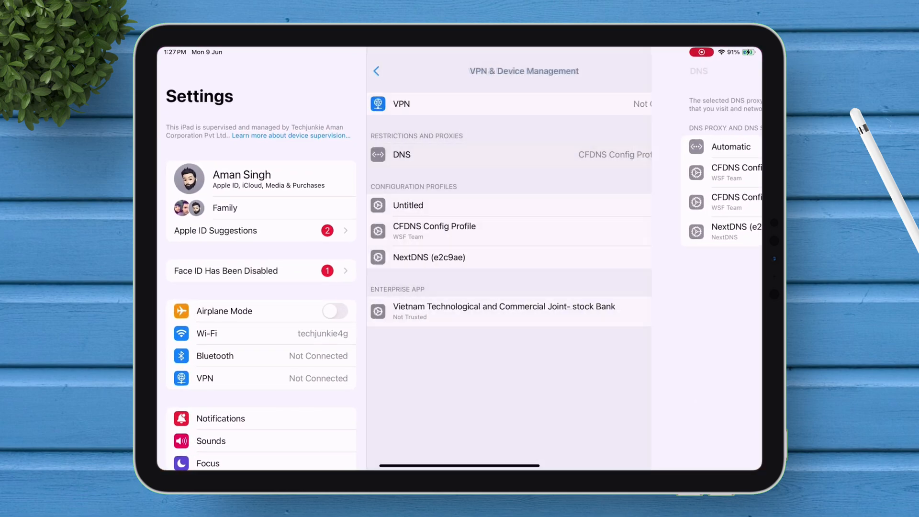
Trust the Vietnam Technological and Commercial Joint-stock Bank enterprise developer.
{"action": "left_click", "coordinate": [503, 311]}
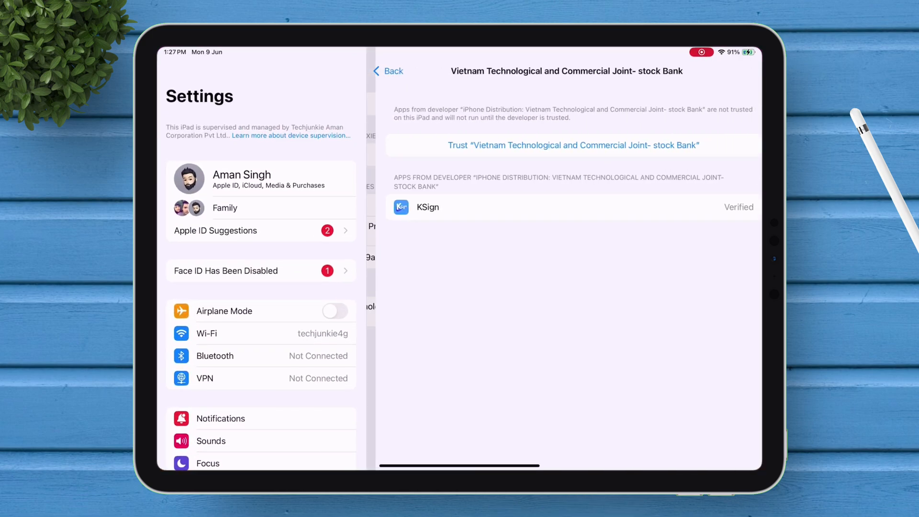
{"action": "left_click", "coordinate": [573, 144]}
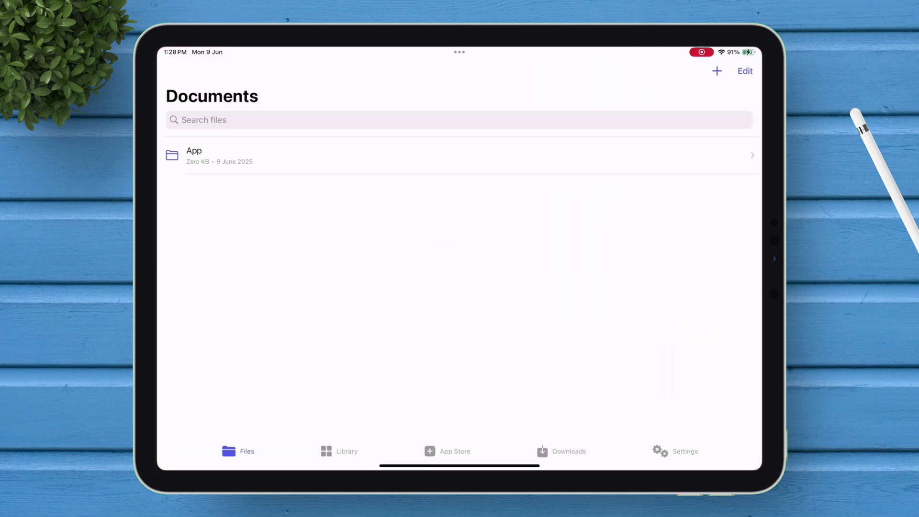
Launch KSign to its Documents view, then return home.
{"action": "left_click", "coordinate": [675, 452]}
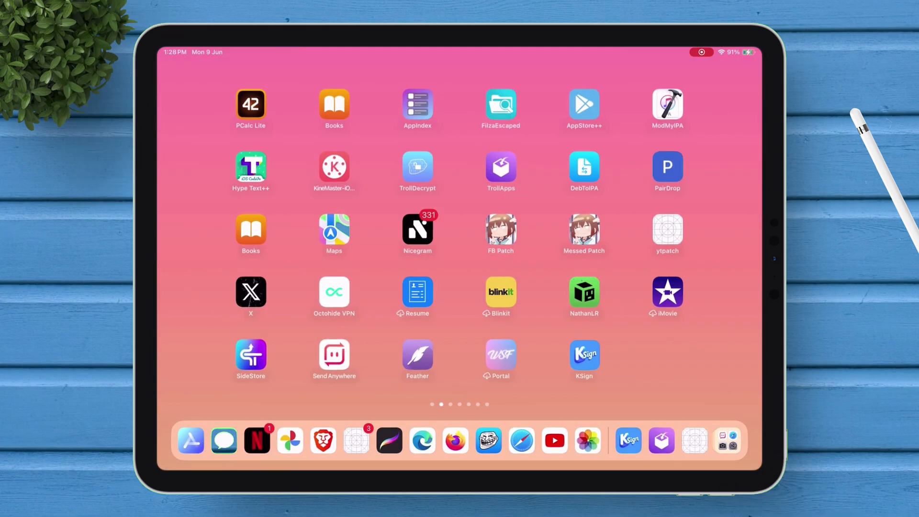
Download the certificates zip from the techybuff KSign page and open KSign's Certificates screen.
{"action": "left_click", "coordinate": [584, 355]}
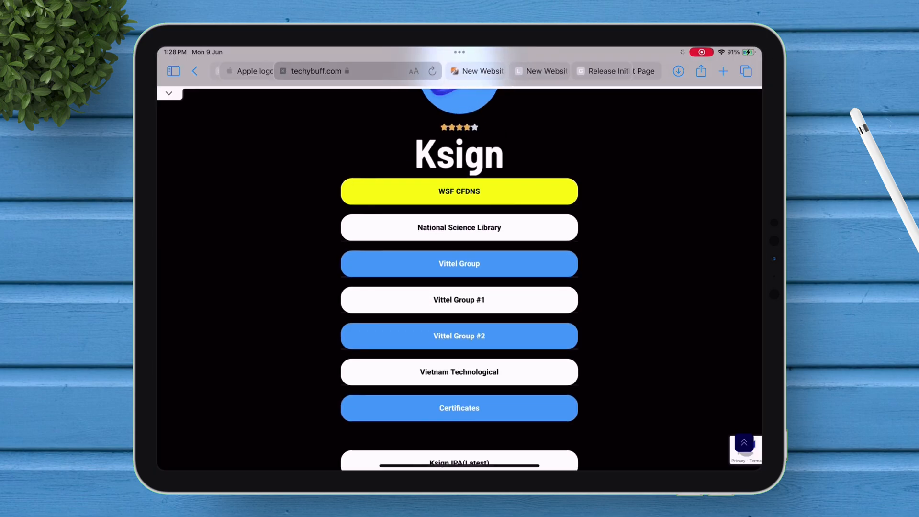
{"action": "left_click", "coordinate": [459, 408]}
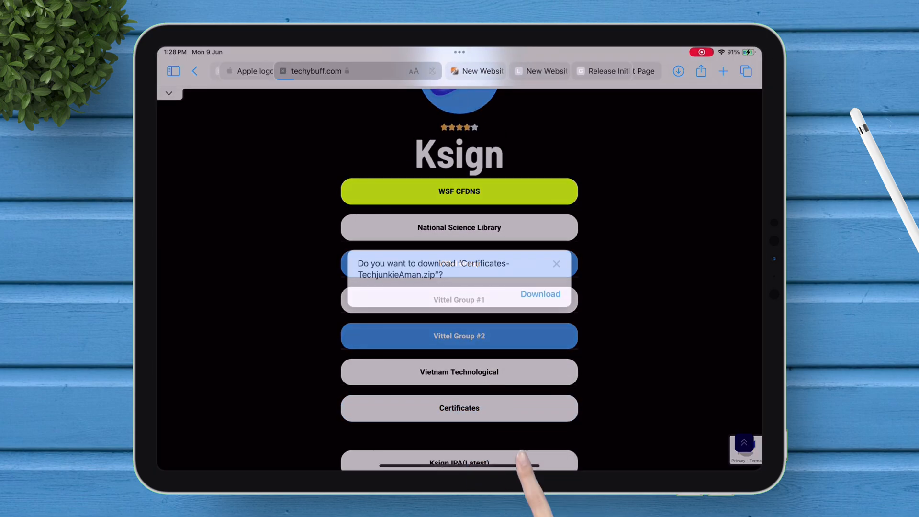
{"action": "left_click", "coordinate": [556, 264]}
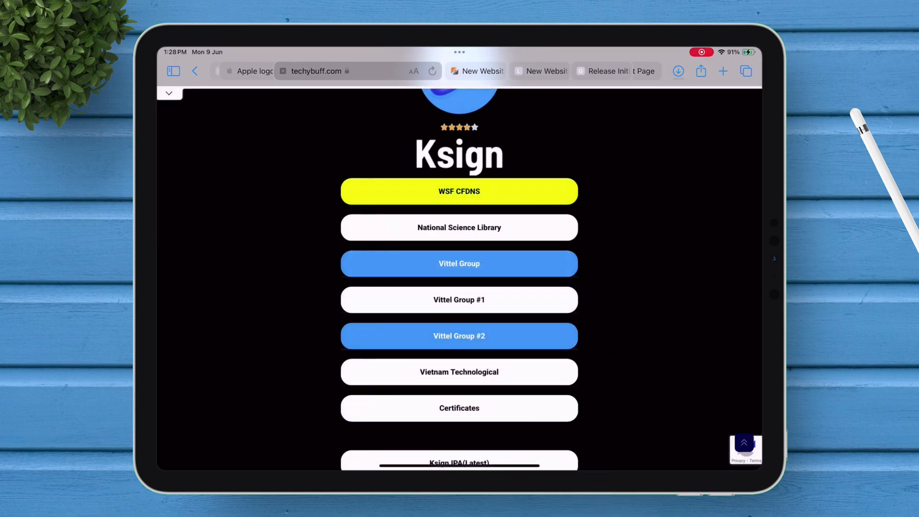
{"action": "left_click", "coordinate": [678, 71]}
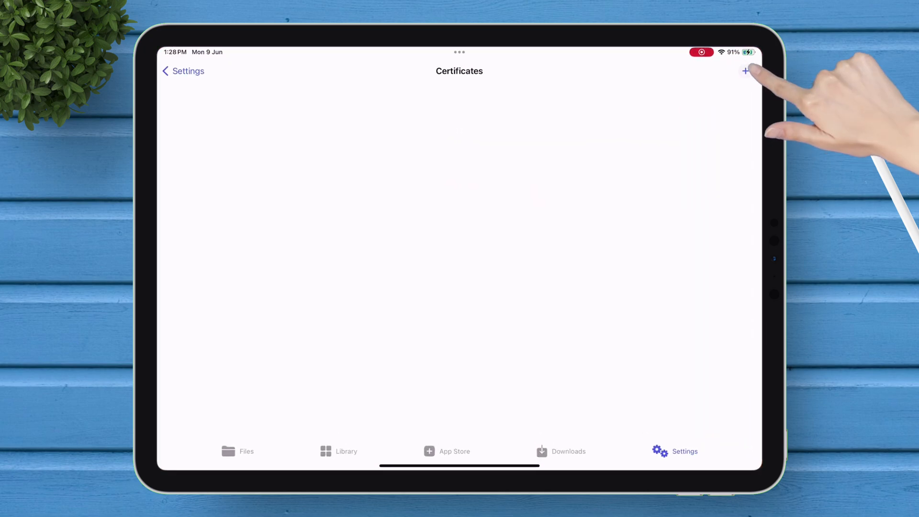
Import and save the Vietnam Technological KSign certificate file.
{"action": "left_click", "coordinate": [746, 70]}
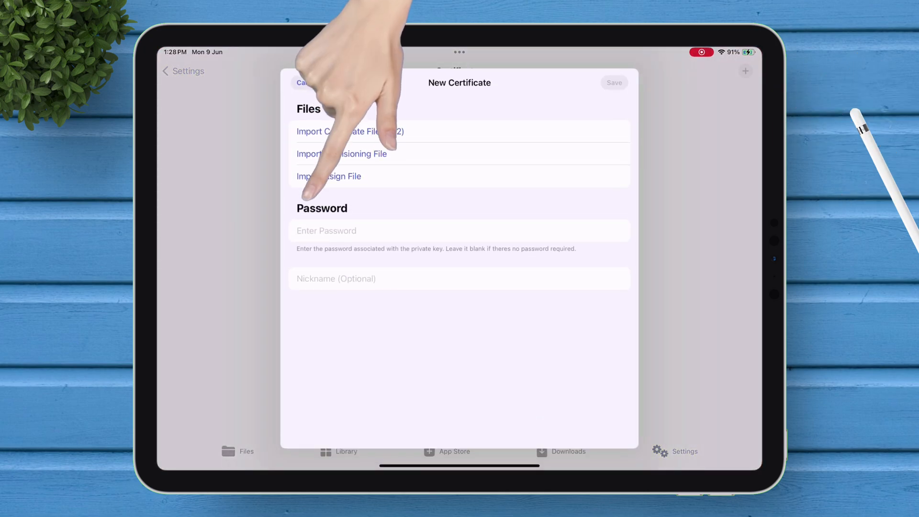
{"action": "left_click", "coordinate": [350, 132]}
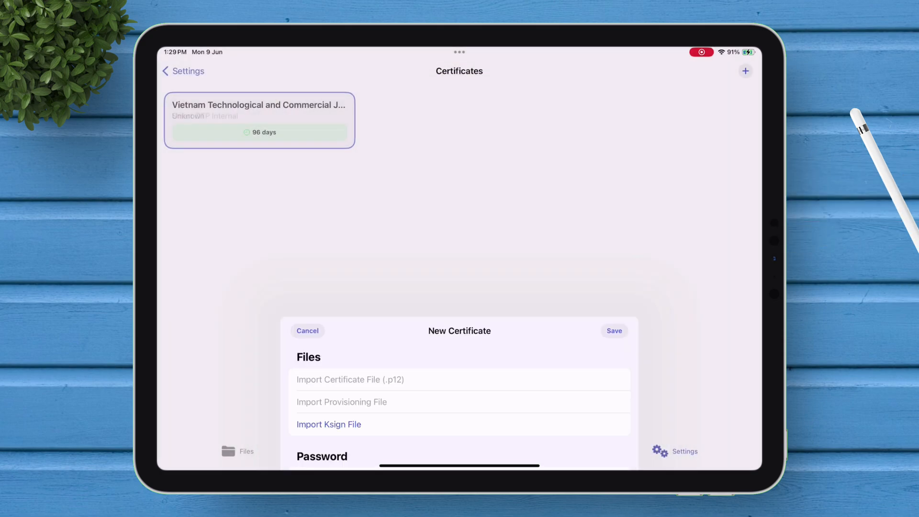
{"action": "left_click", "coordinate": [307, 331]}
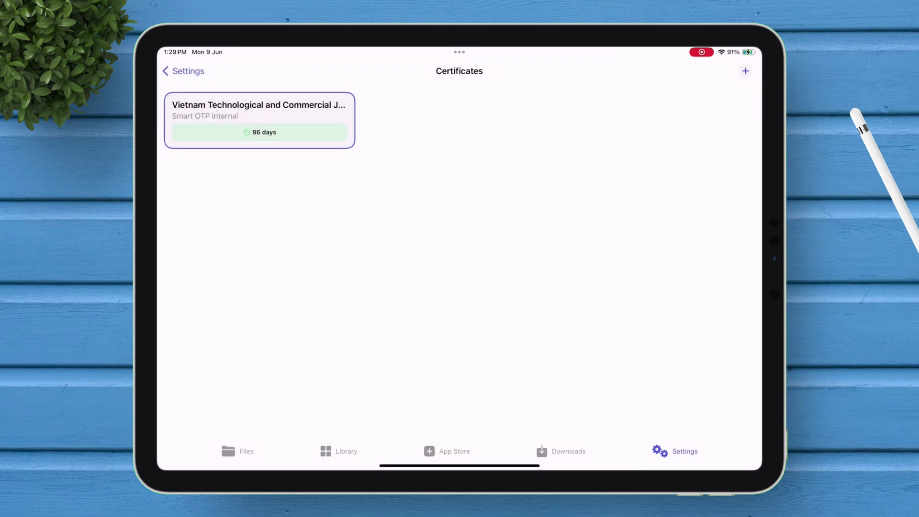
Import the Play! IPA into the Library and sign it with the Vietnam certificate.
{"action": "left_click", "coordinate": [183, 71]}
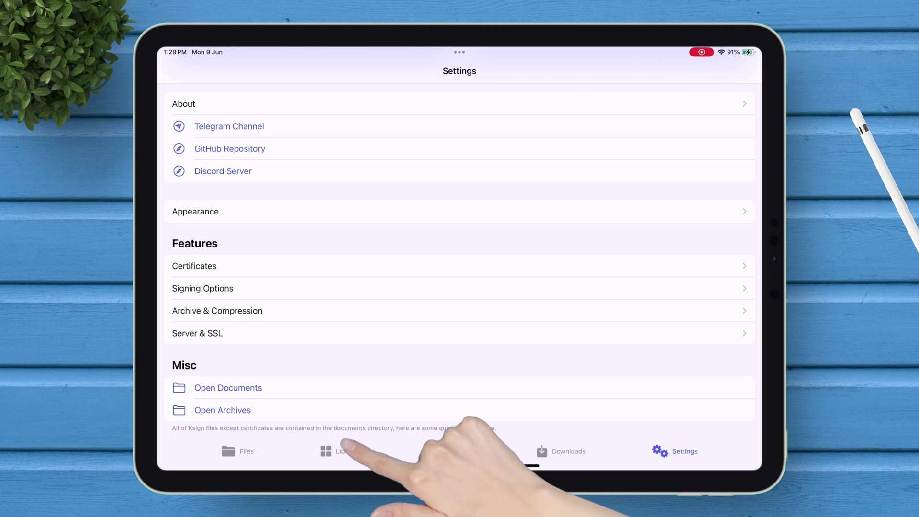
{"action": "left_click", "coordinate": [338, 451]}
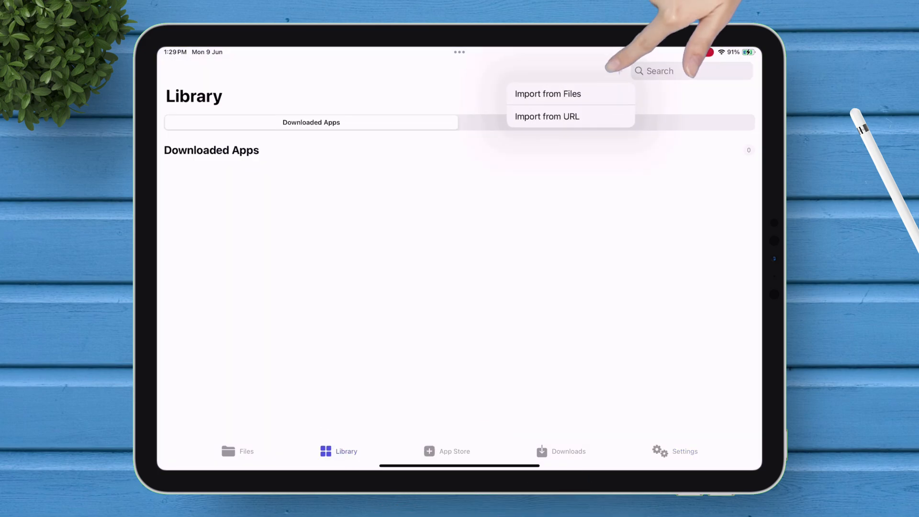
{"action": "left_click", "coordinate": [548, 94]}
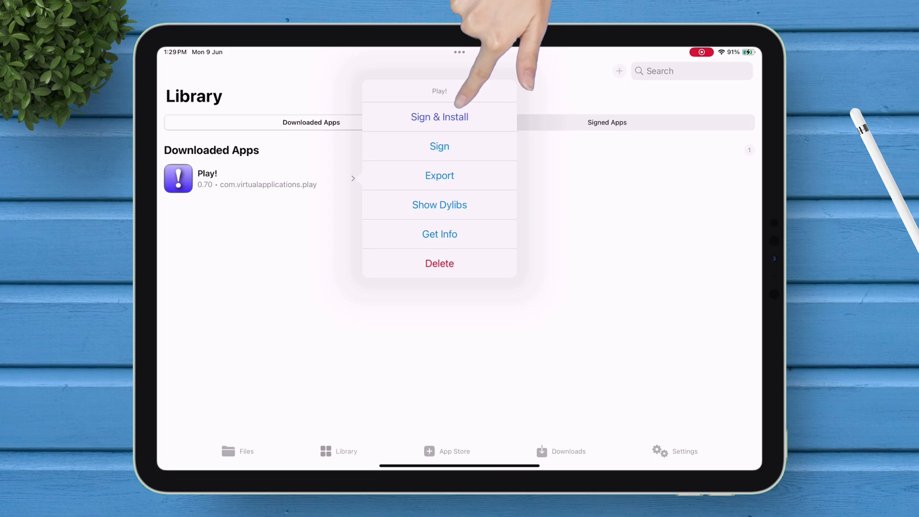
{"action": "left_click", "coordinate": [439, 146]}
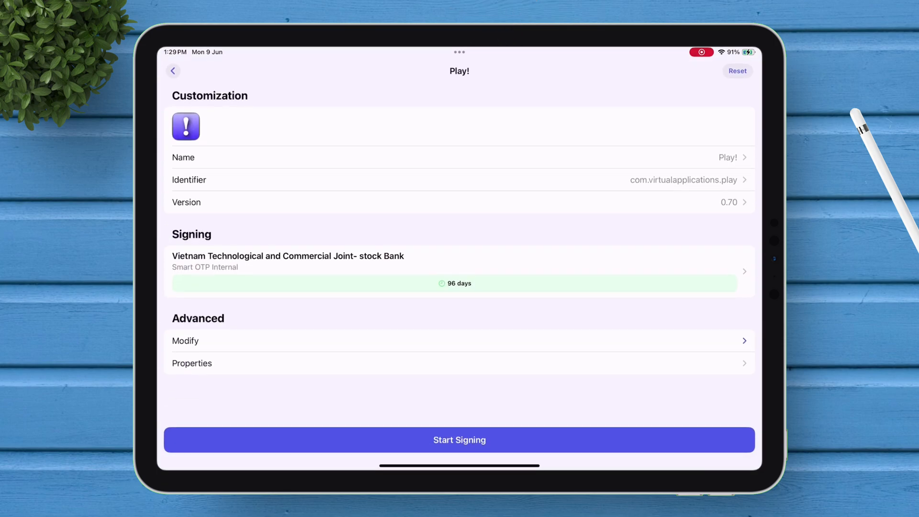
{"action": "left_click", "coordinate": [172, 71]}
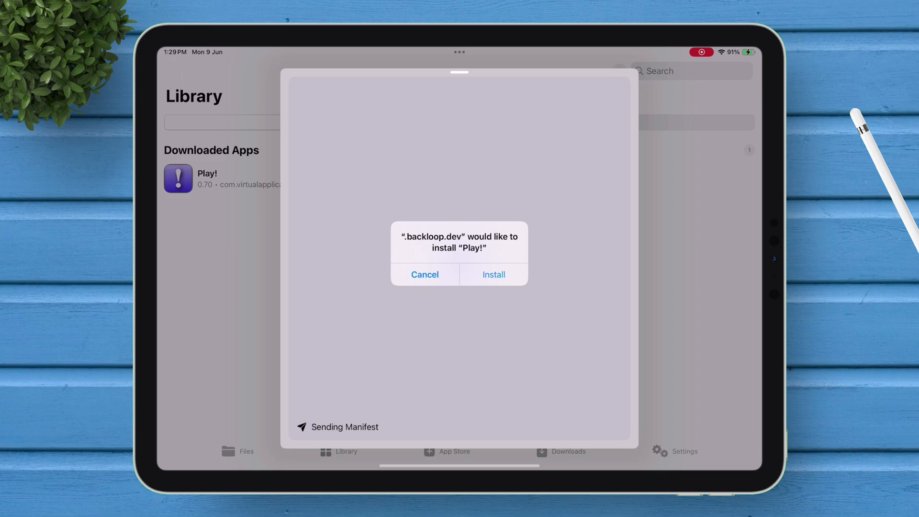
Confirm the '.backloop.dev would like to install Play!' alert.
{"action": "left_click", "coordinate": [493, 275]}
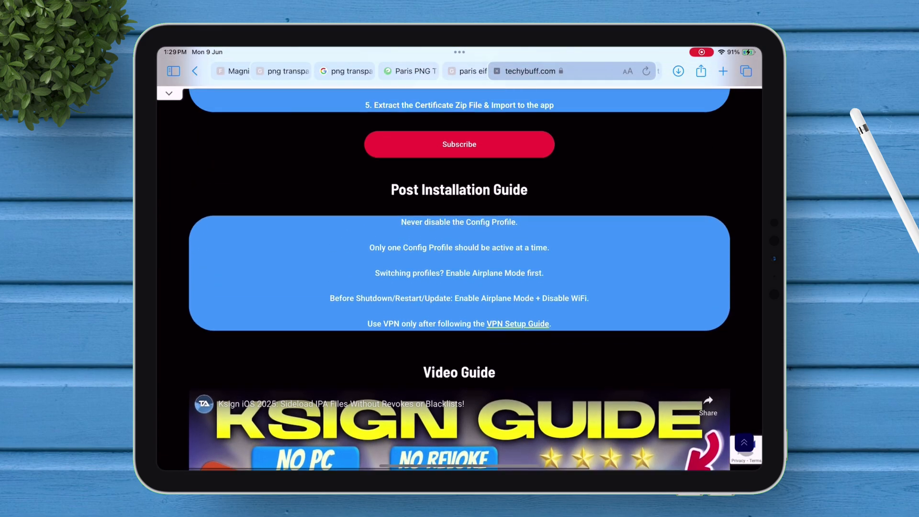
Open techybuff's VPN Setup Guide and scroll through the madNS DNS settings.
{"action": "scroll", "scroll_direction": "up", "scroll_amount": 3}
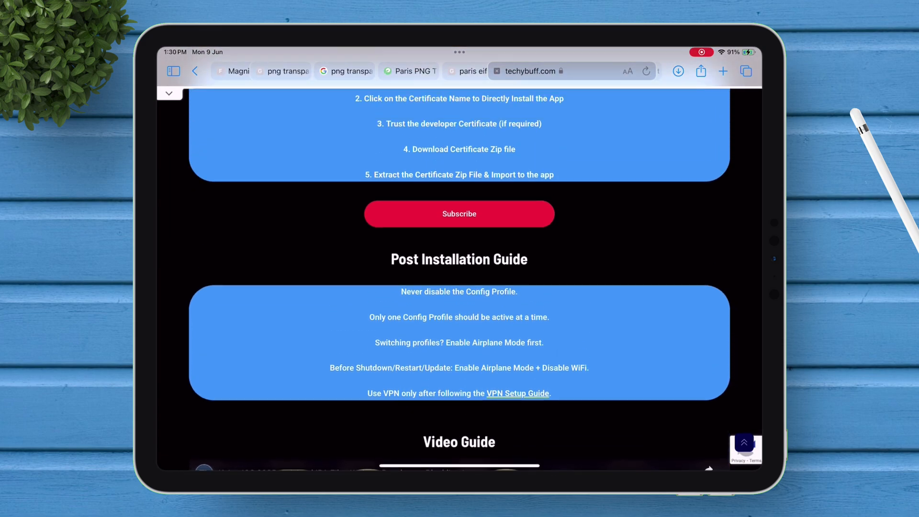
{"action": "left_click", "coordinate": [518, 393]}
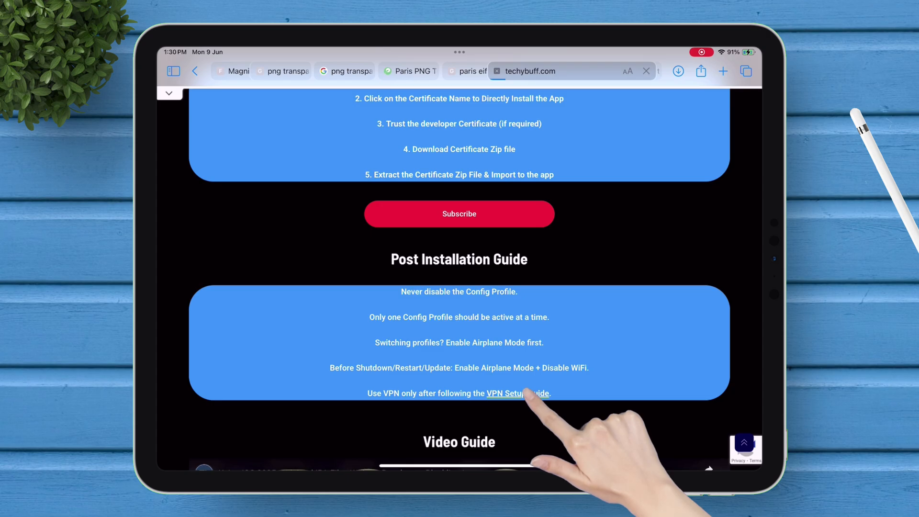
{"action": "left_click", "coordinate": [512, 393]}
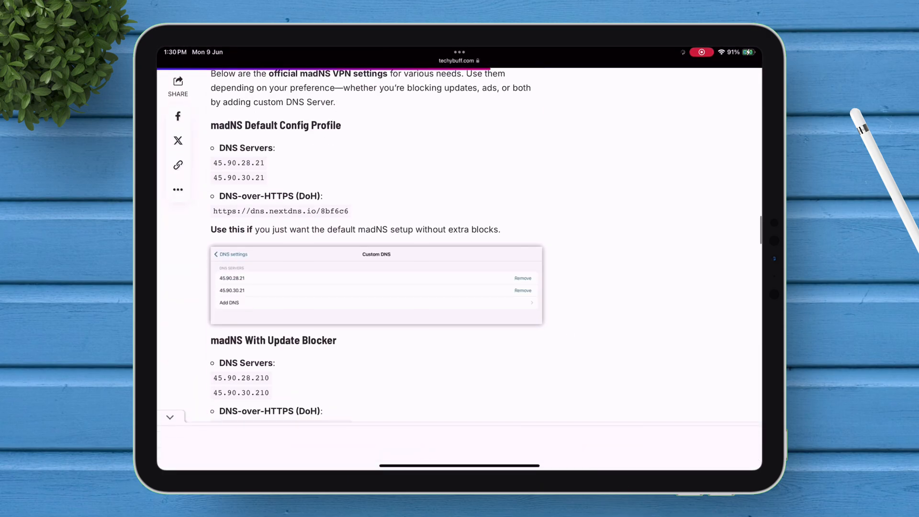
{"action": "scroll", "scroll_direction": "down", "scroll_amount": 3}
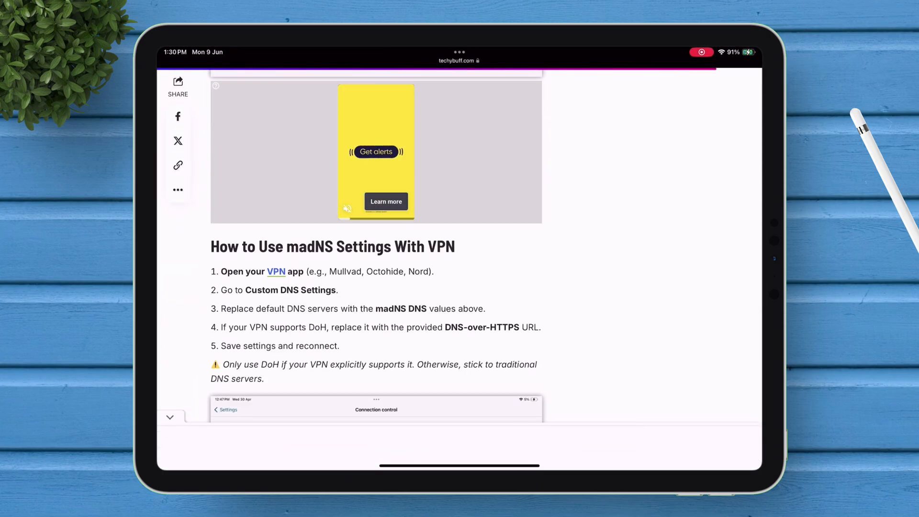